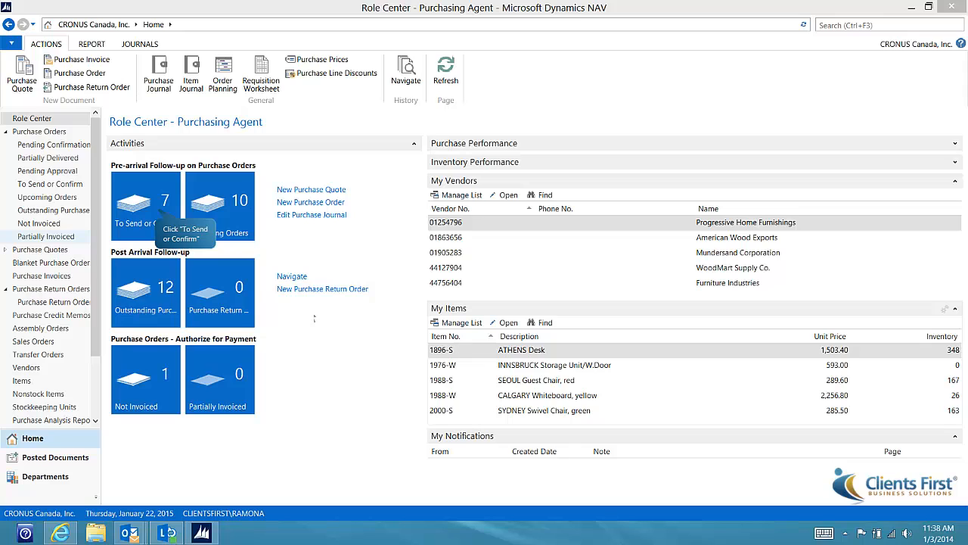
{"action": "mouse_move", "coordinate": [154, 214]}
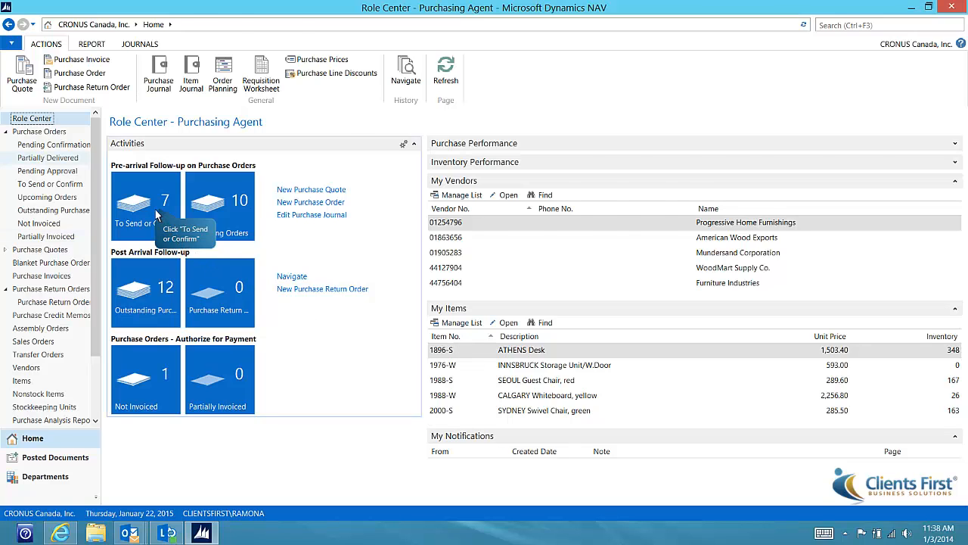
Browse the pending, outstanding and return purchase order lists from the purchasing agent home page
{"action": "left_click", "coordinate": [145, 206]}
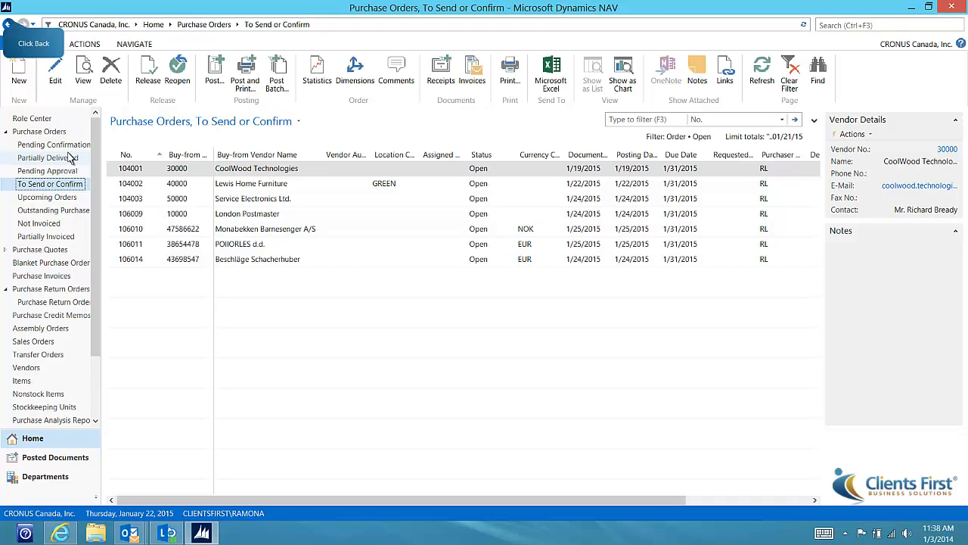
{"action": "left_click", "coordinate": [12, 22]}
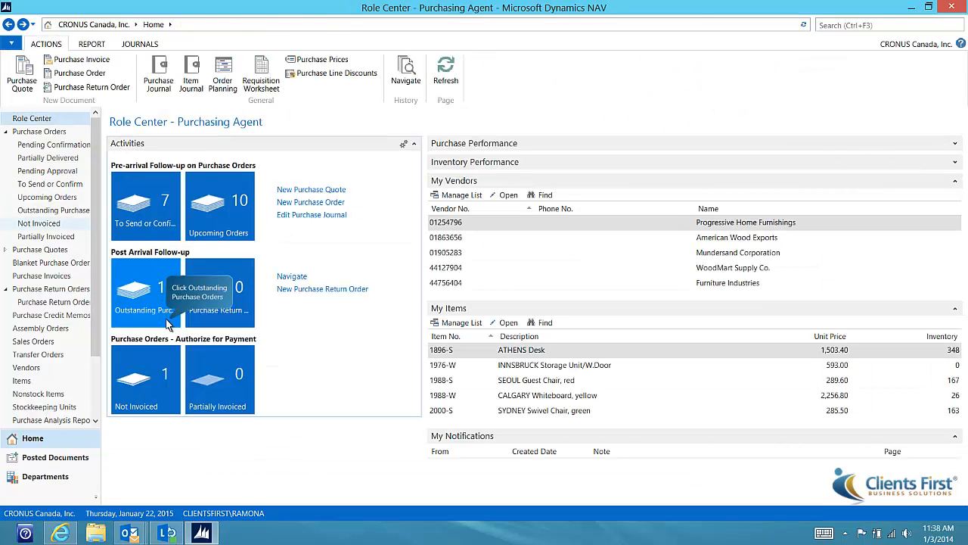
{"action": "left_click", "coordinate": [139, 294]}
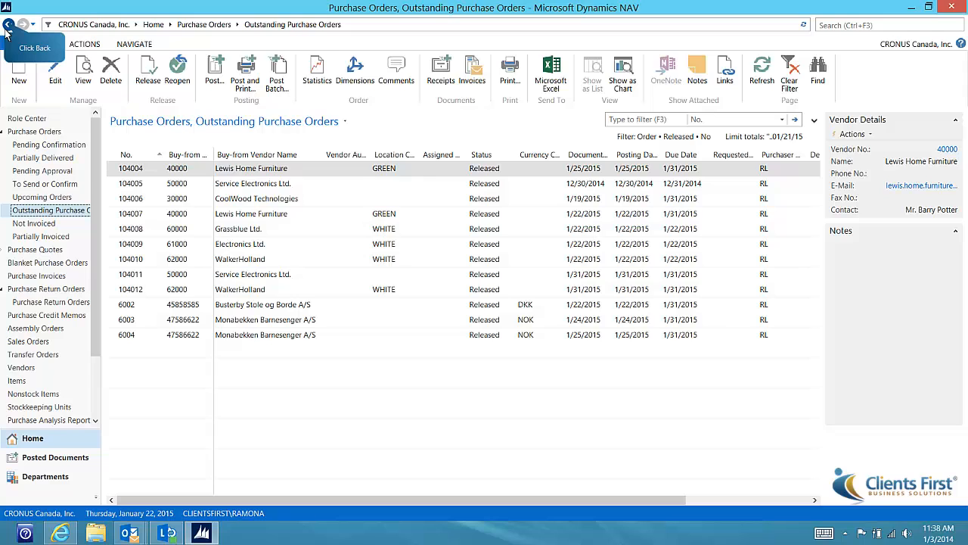
{"action": "left_click", "coordinate": [22, 24]}
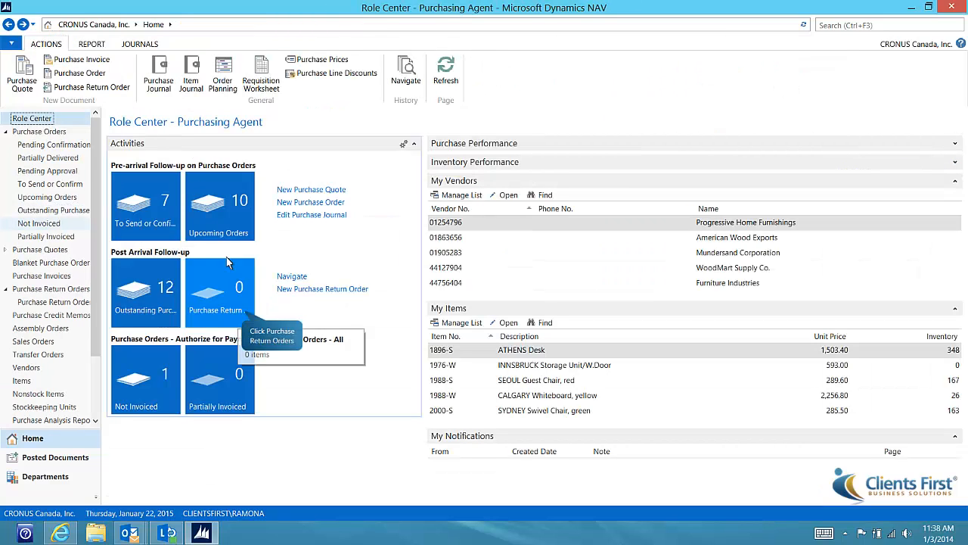
{"action": "left_click", "coordinate": [218, 291]}
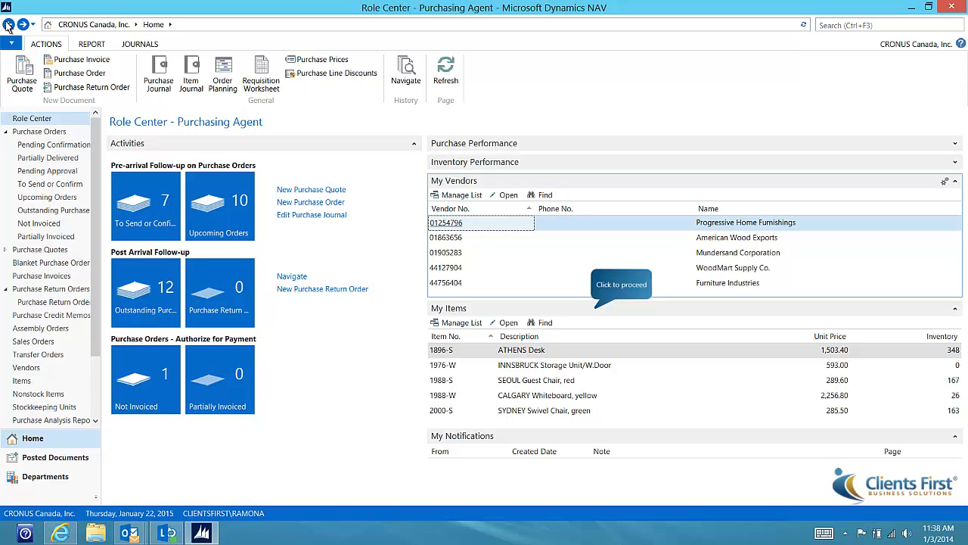
{"action": "mouse_move", "coordinate": [584, 295]}
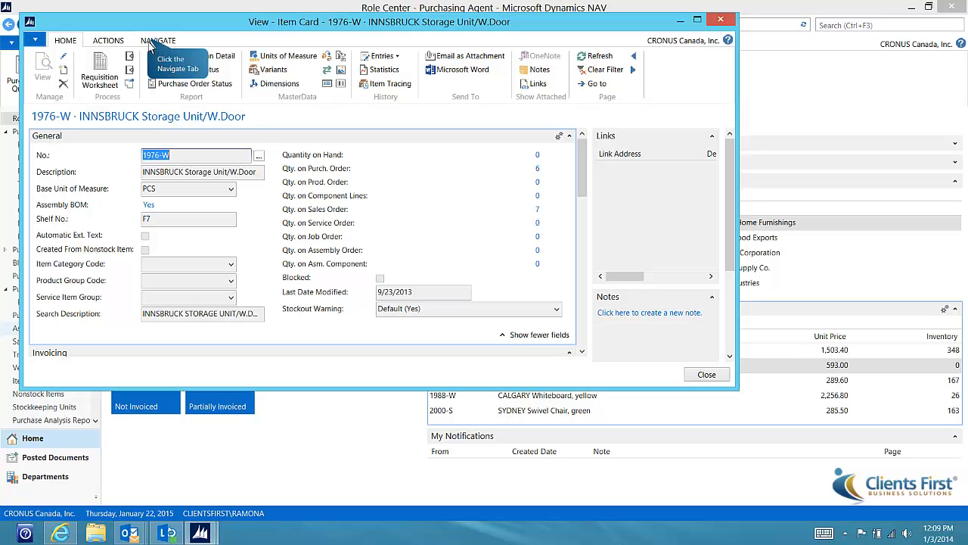
View the purchase prices for item 1976-W via Navigate, showing no vendor prices yet
{"action": "left_click", "coordinate": [158, 39]}
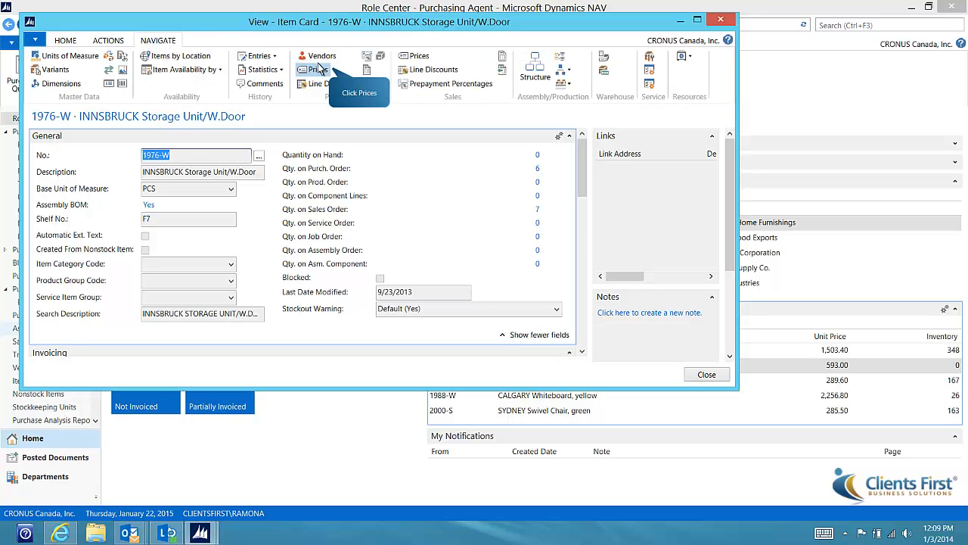
{"action": "left_click", "coordinate": [316, 69]}
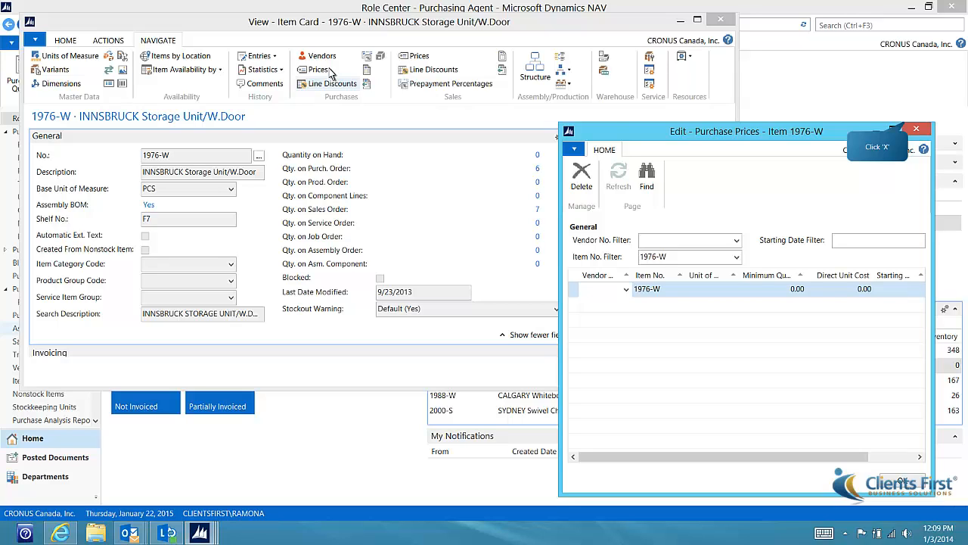
{"action": "mouse_move", "coordinate": [472, 78]}
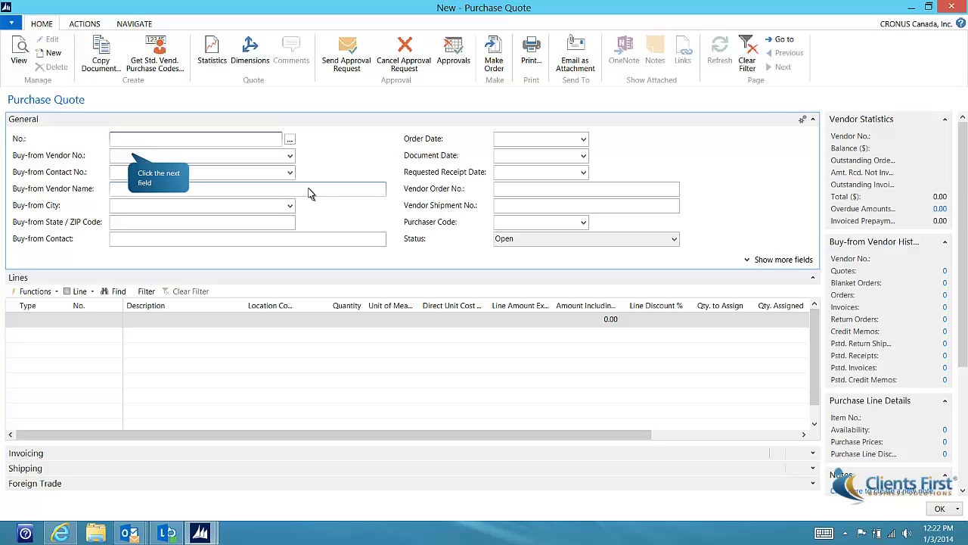
{"action": "mouse_move", "coordinate": [133, 159]}
{"action": "type", "text": "Furn"}
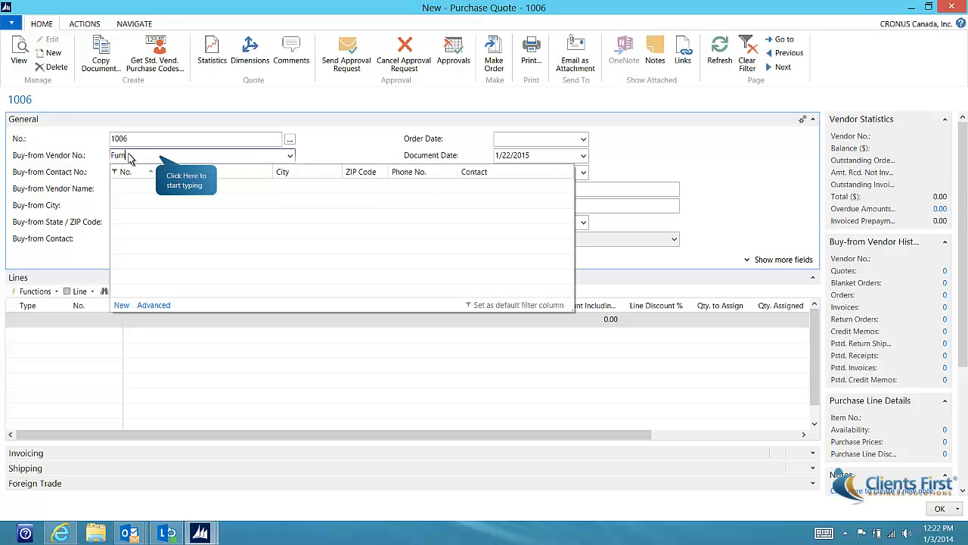
{"action": "mouse_move", "coordinate": [150, 159]}
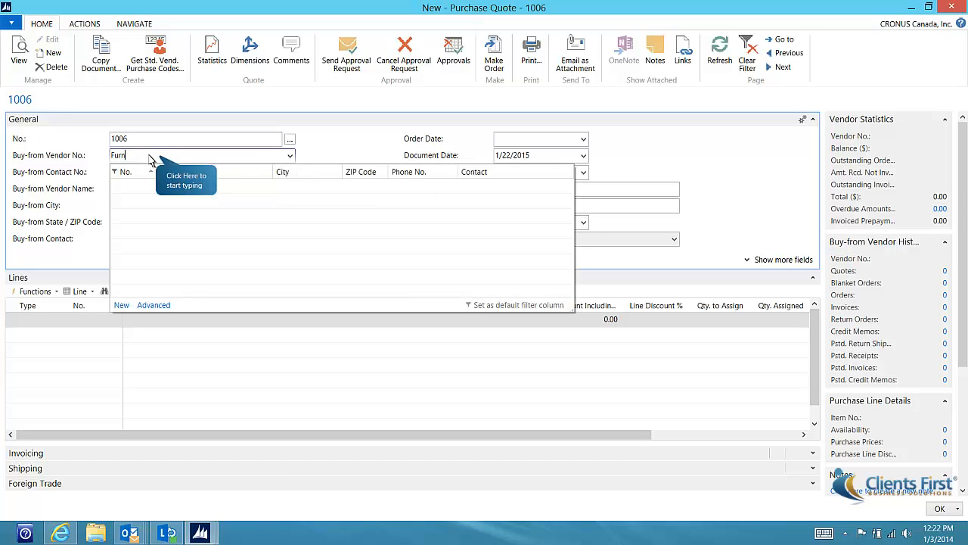
Set the buy-from vendor of quote 1006 to Furniture Industries
{"action": "type", "text": "Furn"}
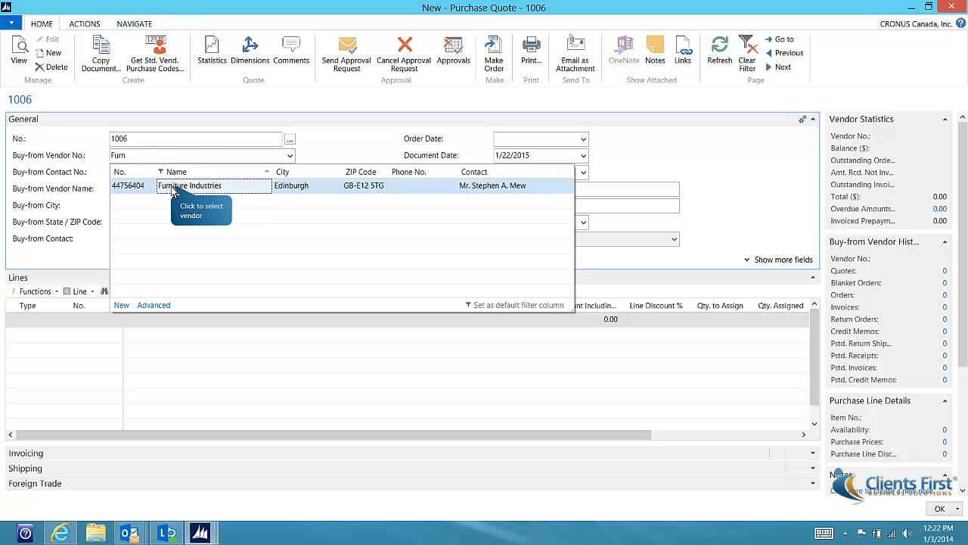
{"action": "left_click", "coordinate": [189, 185]}
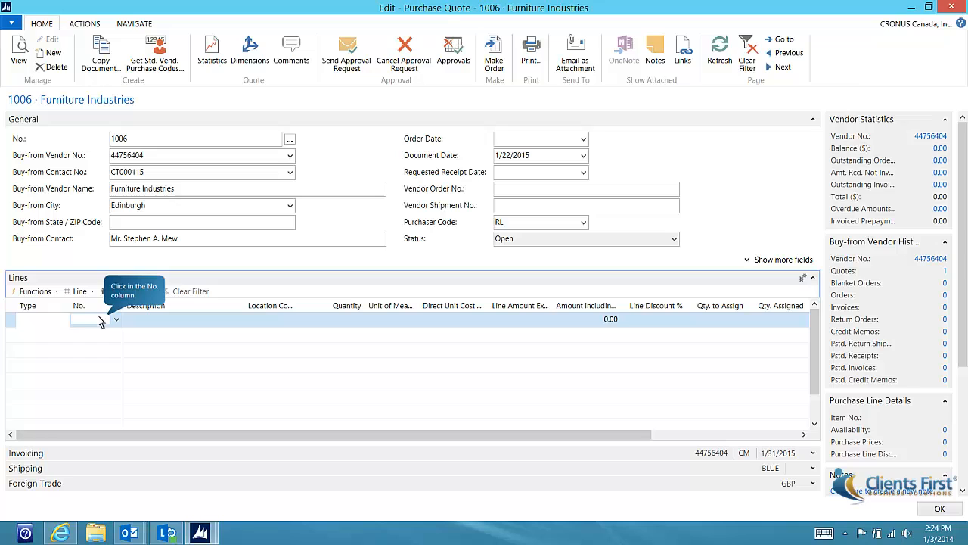
Add item line 1976-W INNSBRUCK Storage Unit/W.Door, quantity 10 PCS from location BLUE
{"action": "type", "text": "Inns"}
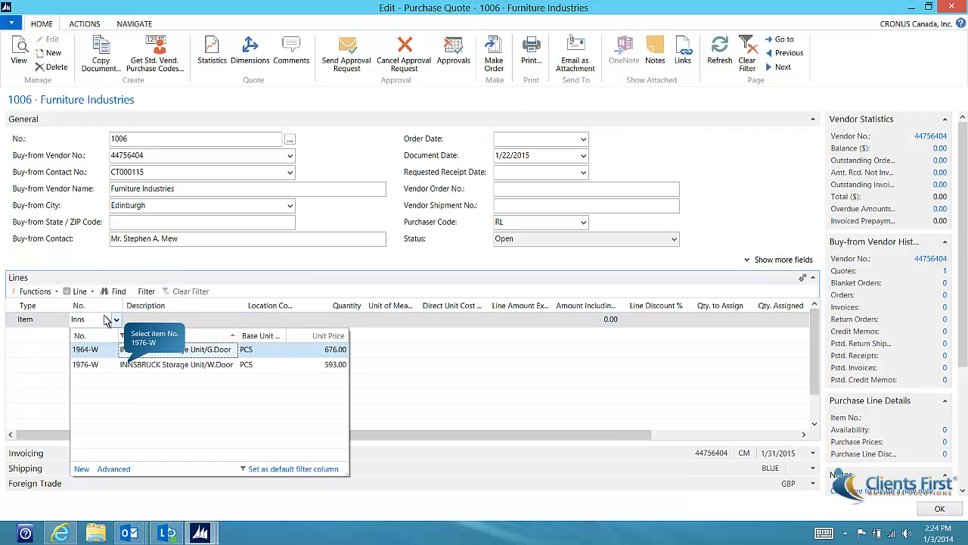
{"action": "left_click", "coordinate": [175, 365]}
{"action": "type", "text": "10"}
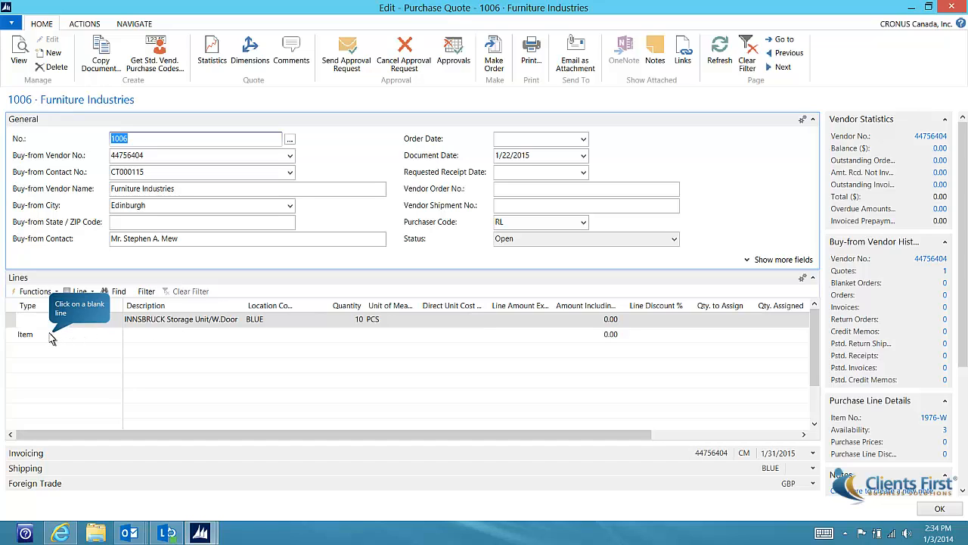
Add comment line 'Please quote quantity of 10 & next 2 price breaks'
{"action": "left_click", "coordinate": [27, 334]}
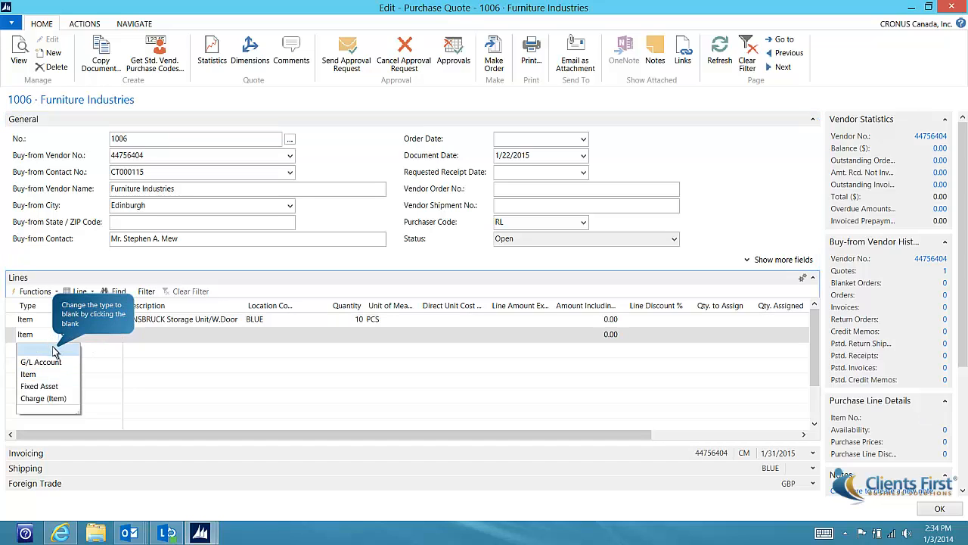
{"action": "type", "text": "Please quote quantity of 10 & next 2 price breaks"}
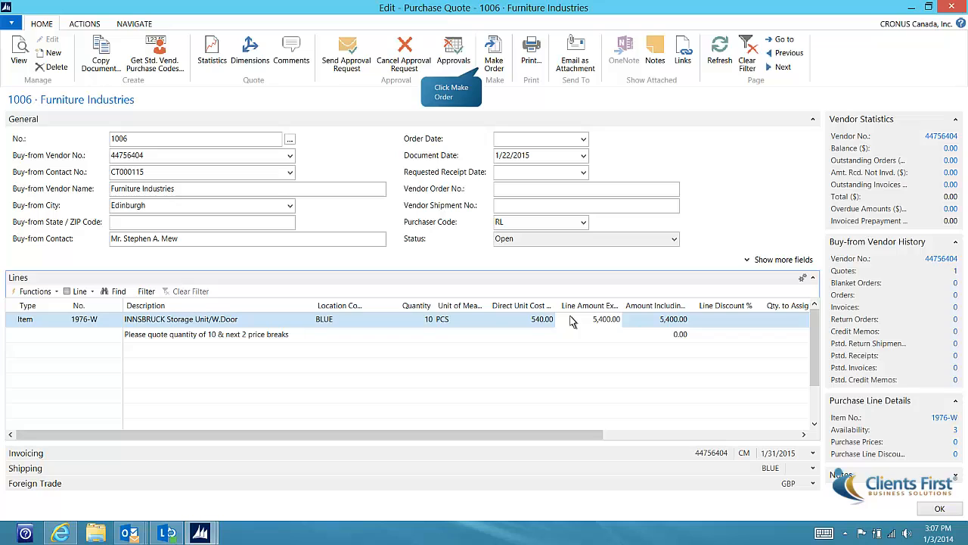
{"action": "mouse_move", "coordinate": [493, 49]}
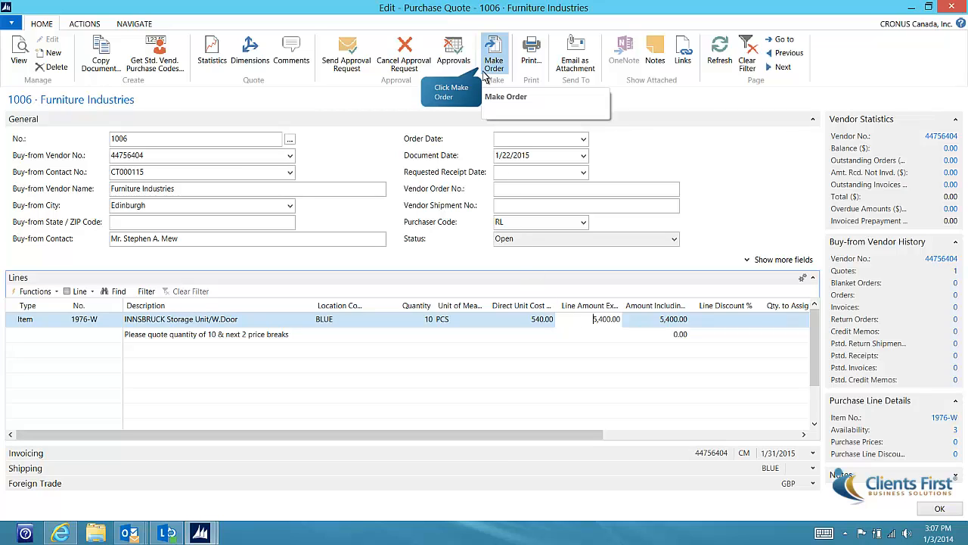
Start Make Order to convert quote 1006 into a purchase order
{"action": "left_click", "coordinate": [493, 47]}
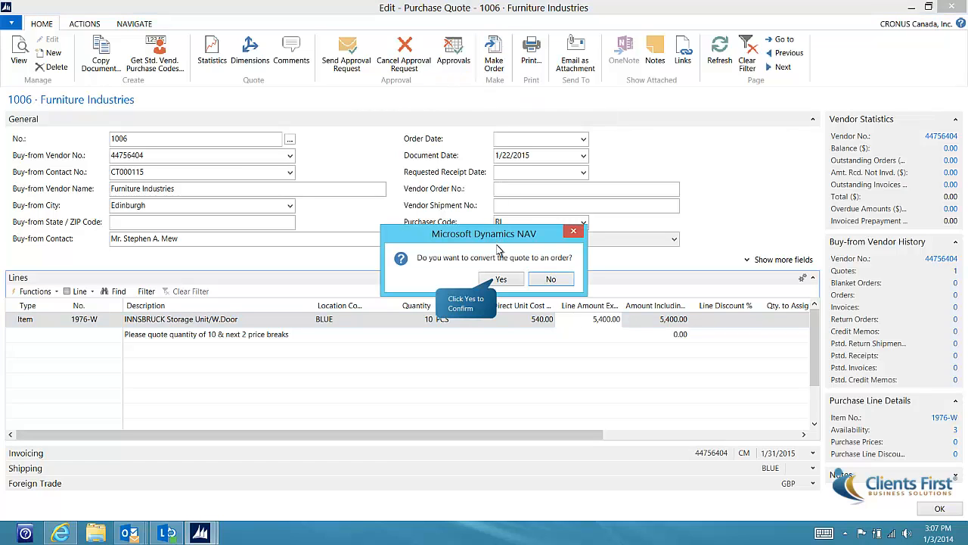